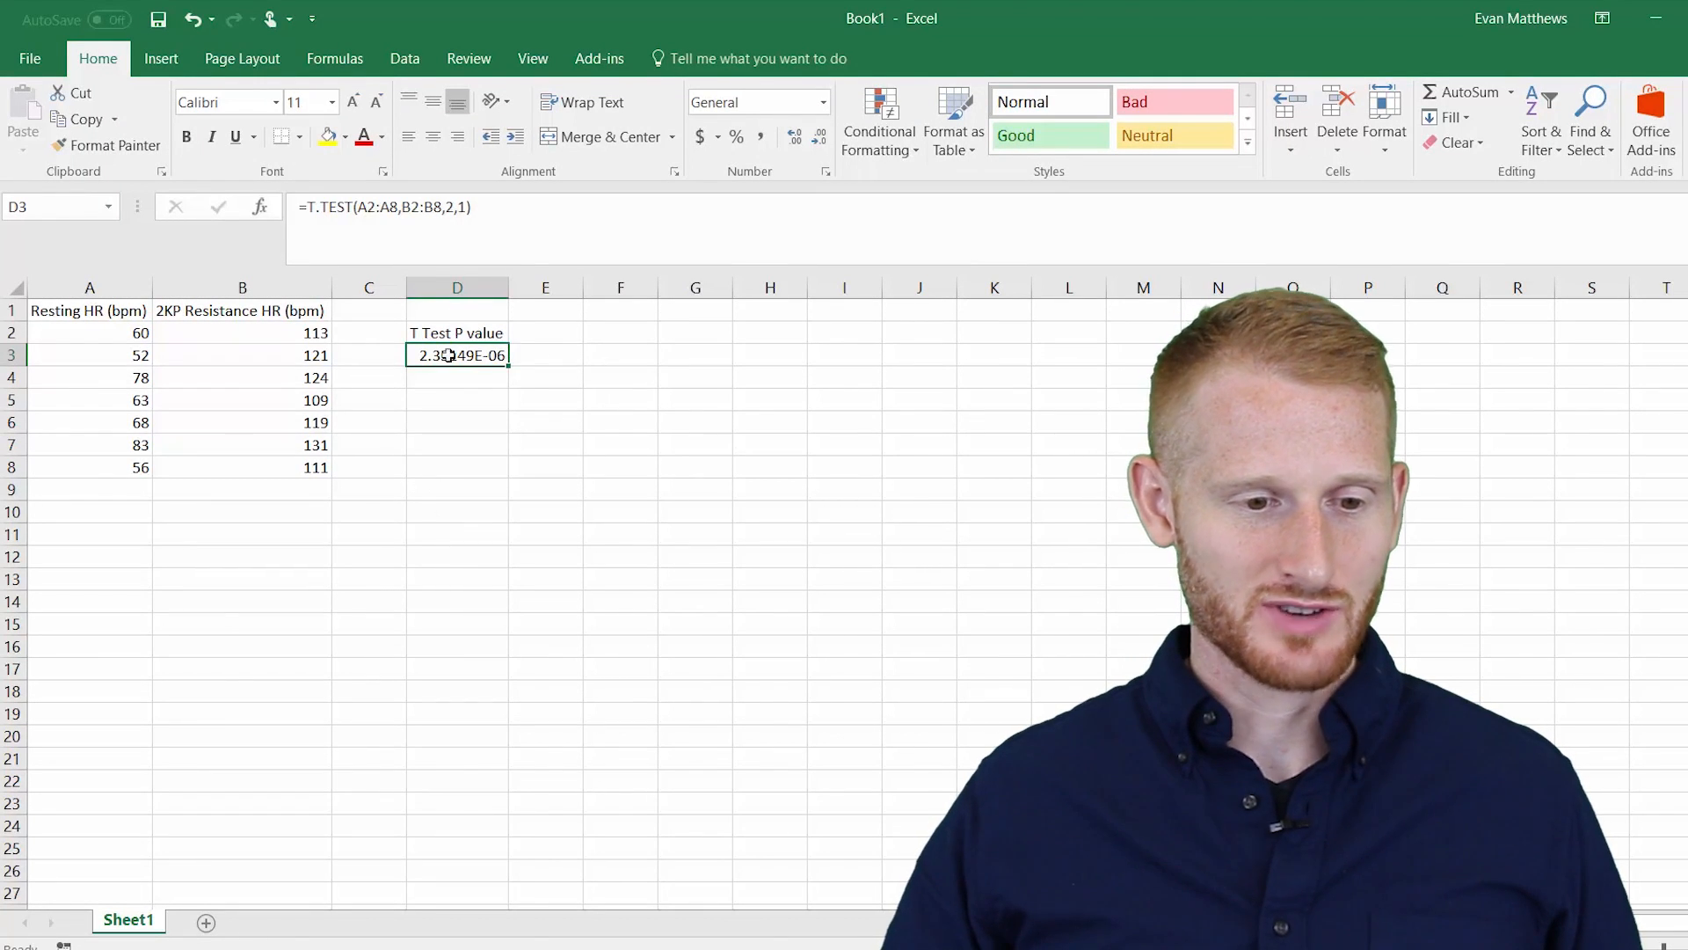
{"action": "mouse_move", "coordinate": [434, 384]}
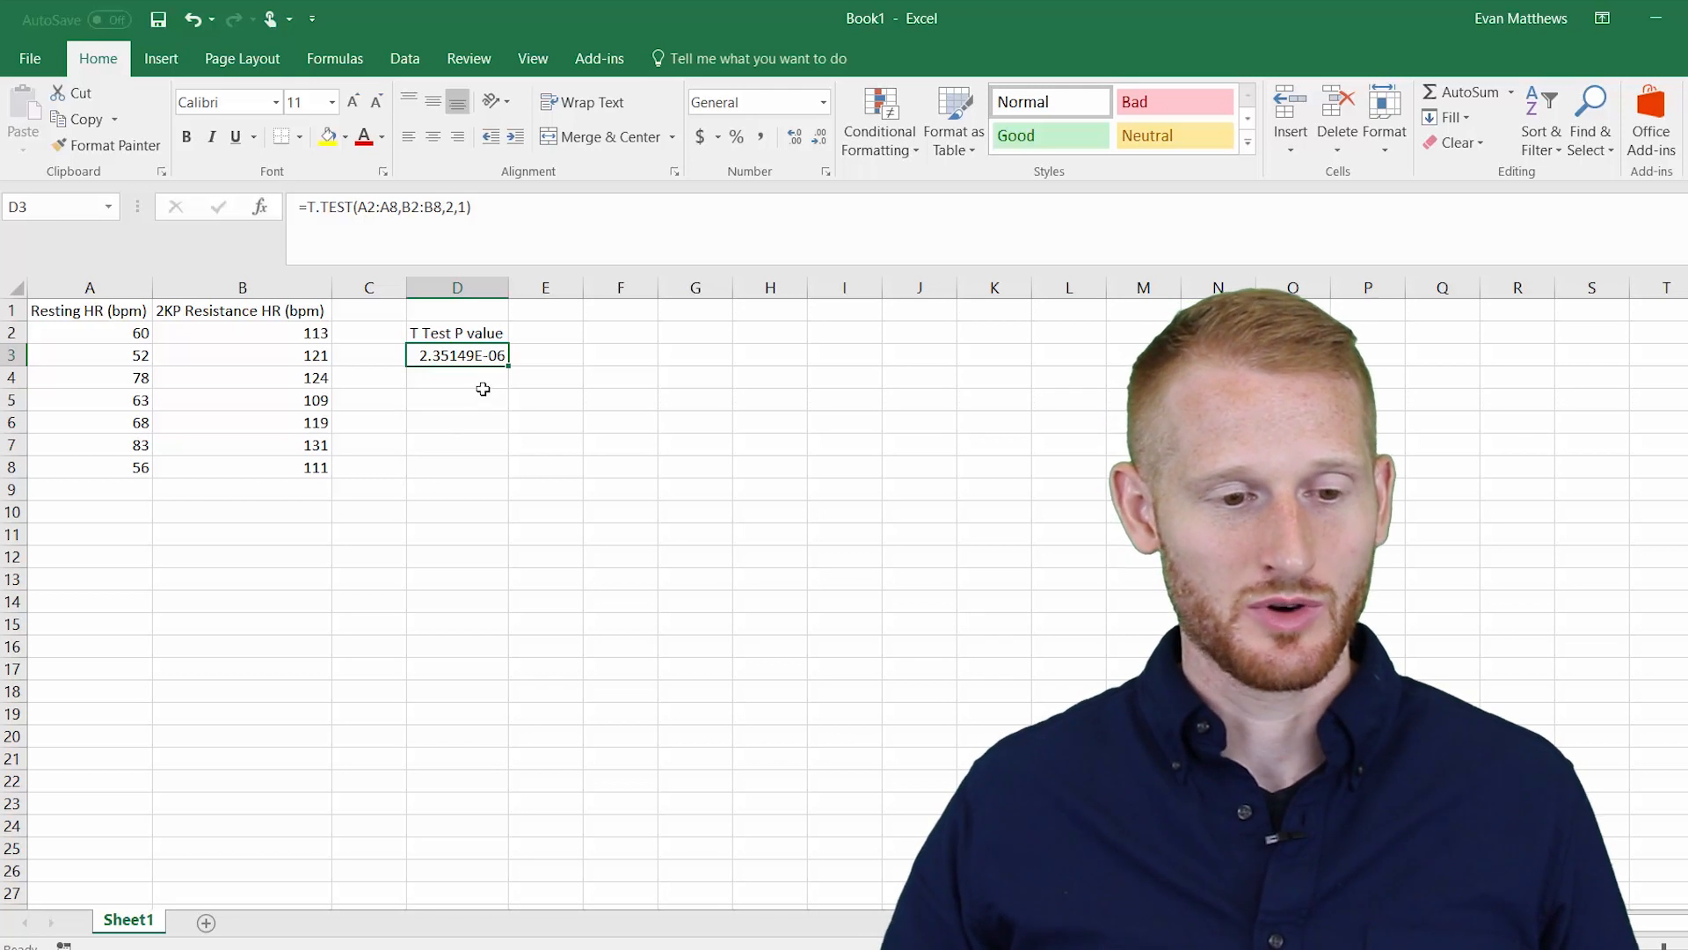
{"action": "mouse_move", "coordinate": [487, 395]}
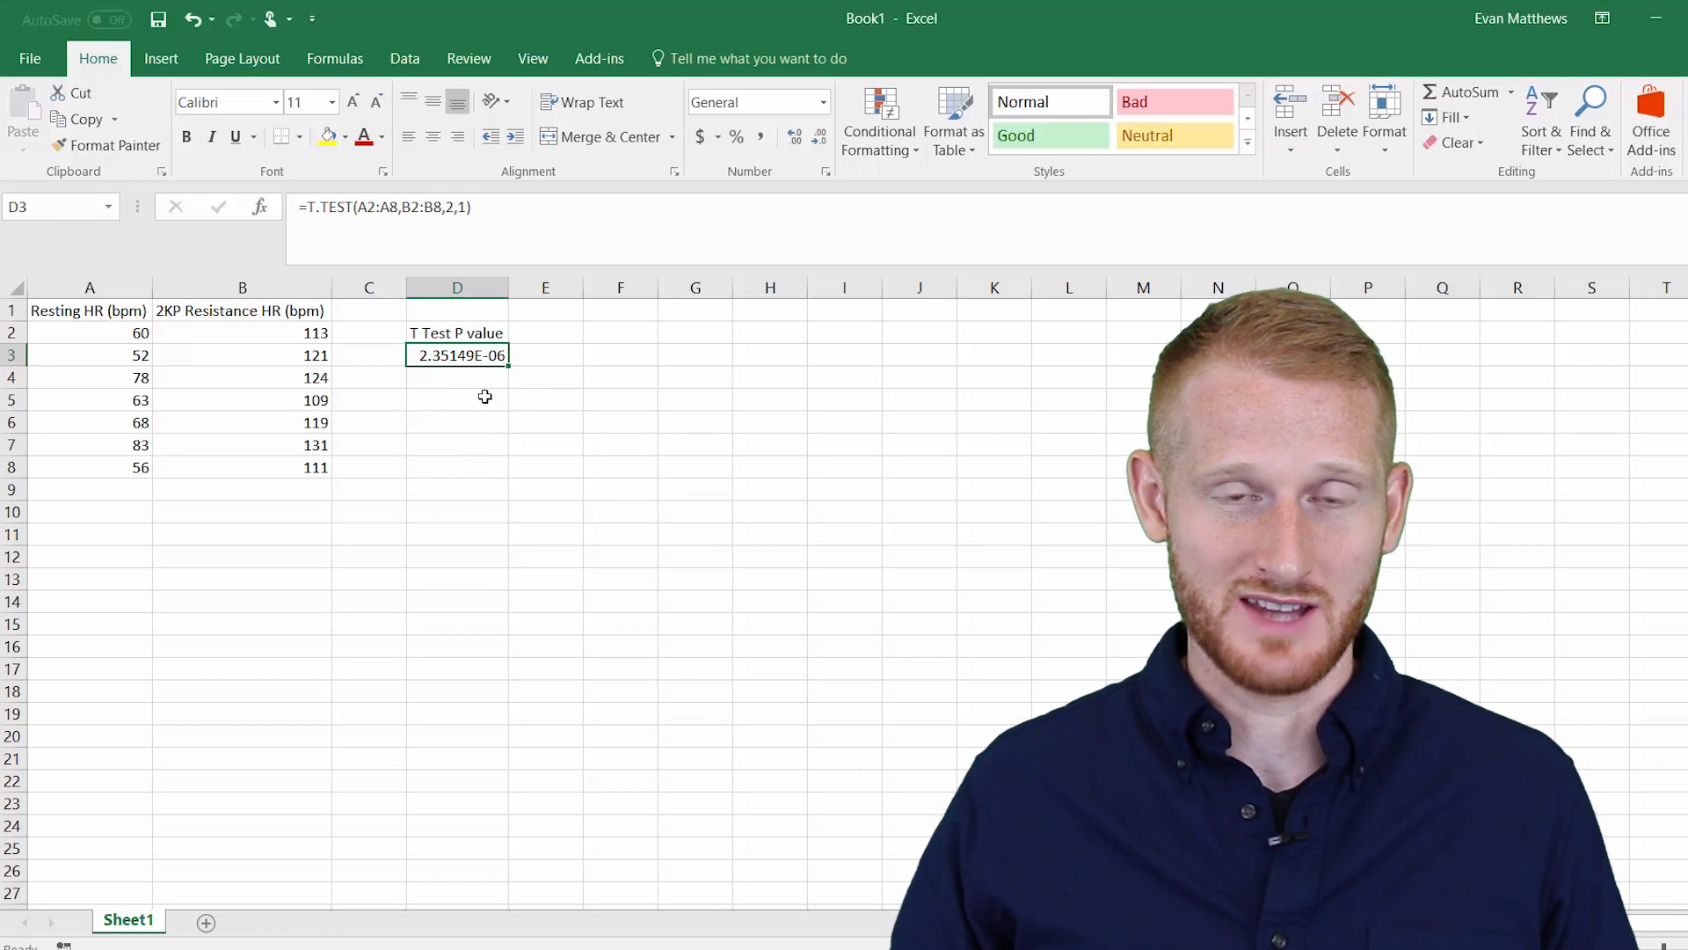
{"action": "mouse_move", "coordinate": [482, 387]}
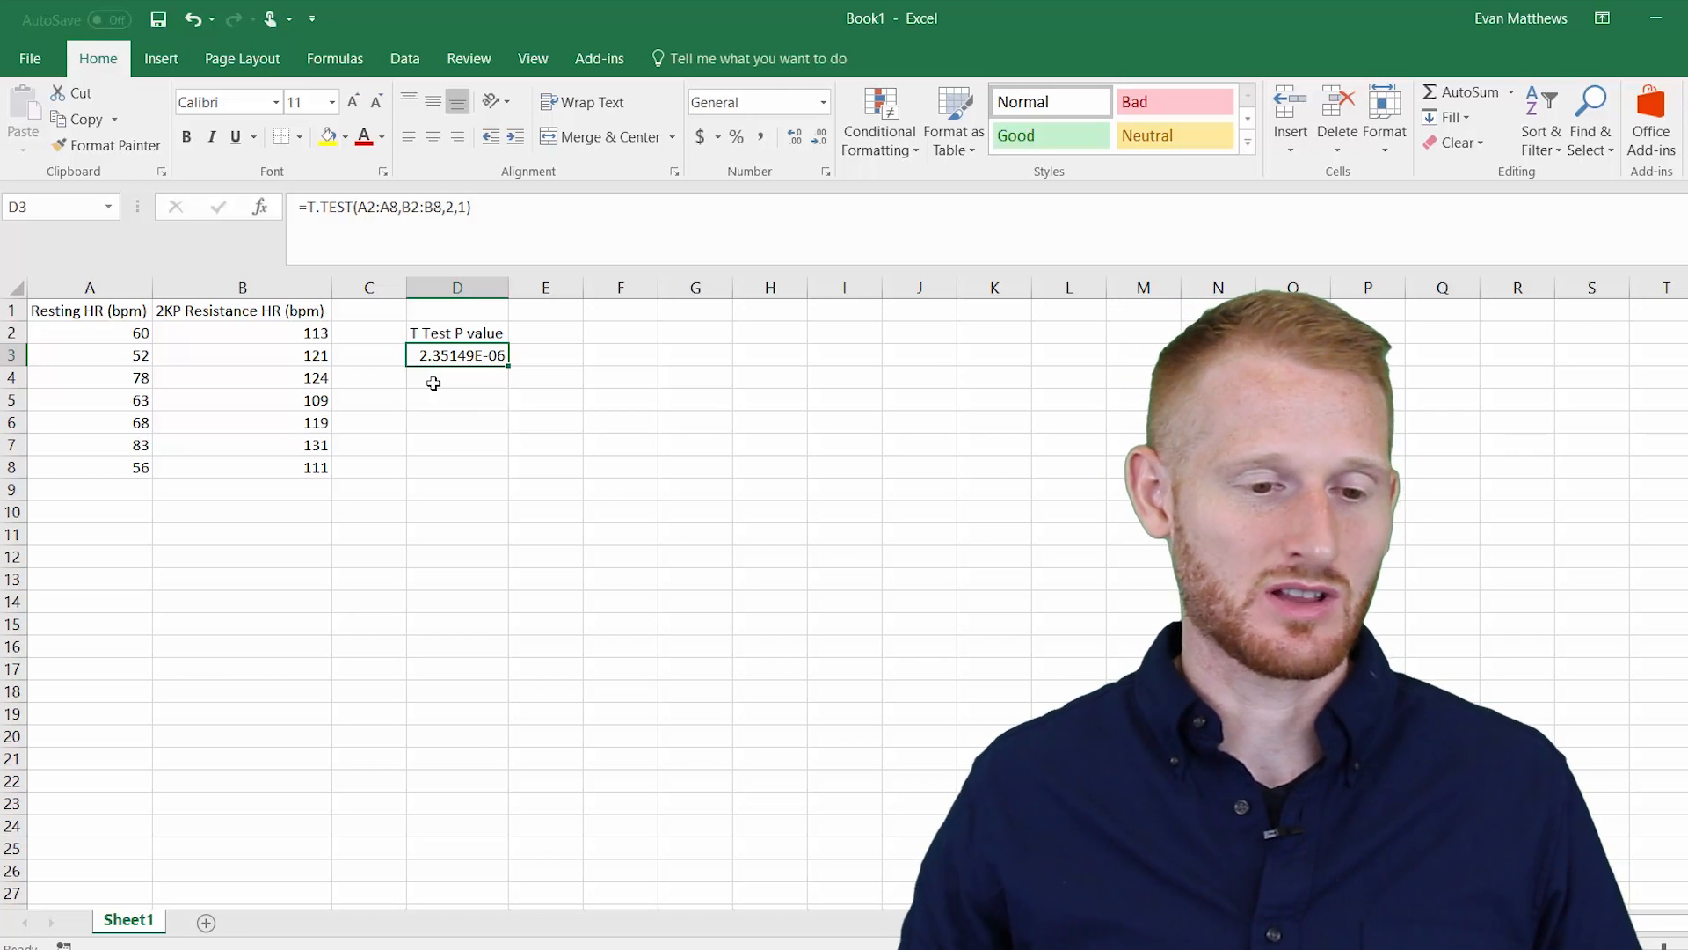
{"action": "mouse_move", "coordinate": [411, 399]}
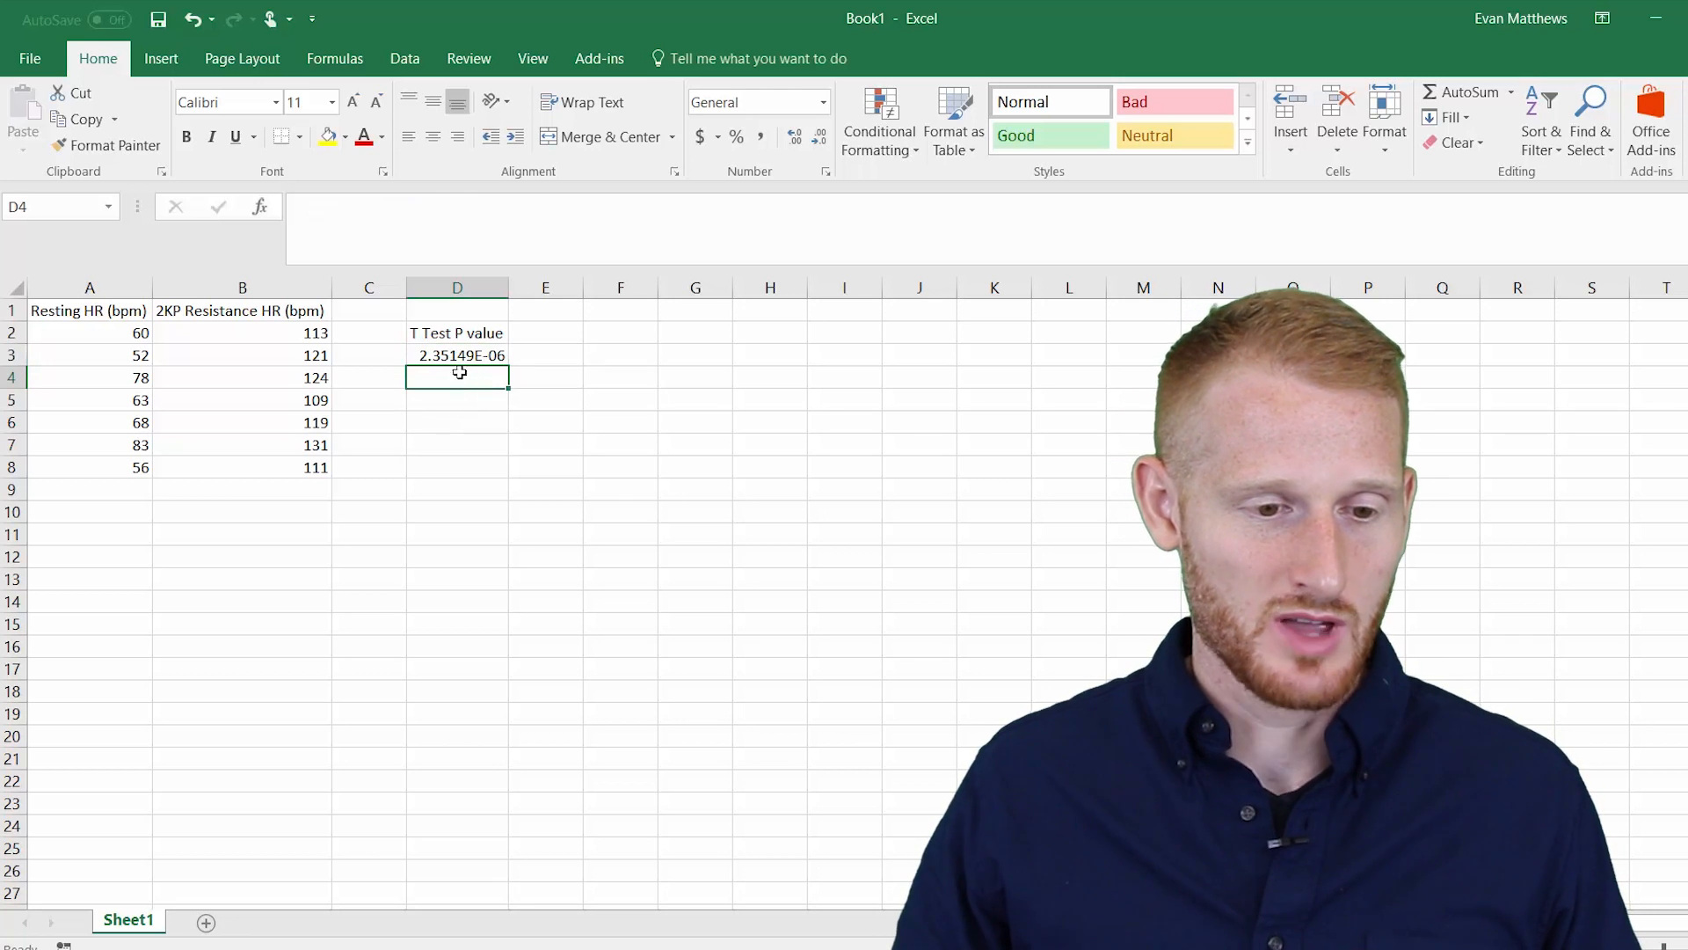
Select the p-value in D3 and bring up Format Cells from its context menu
{"action": "left_click", "coordinate": [455, 355]}
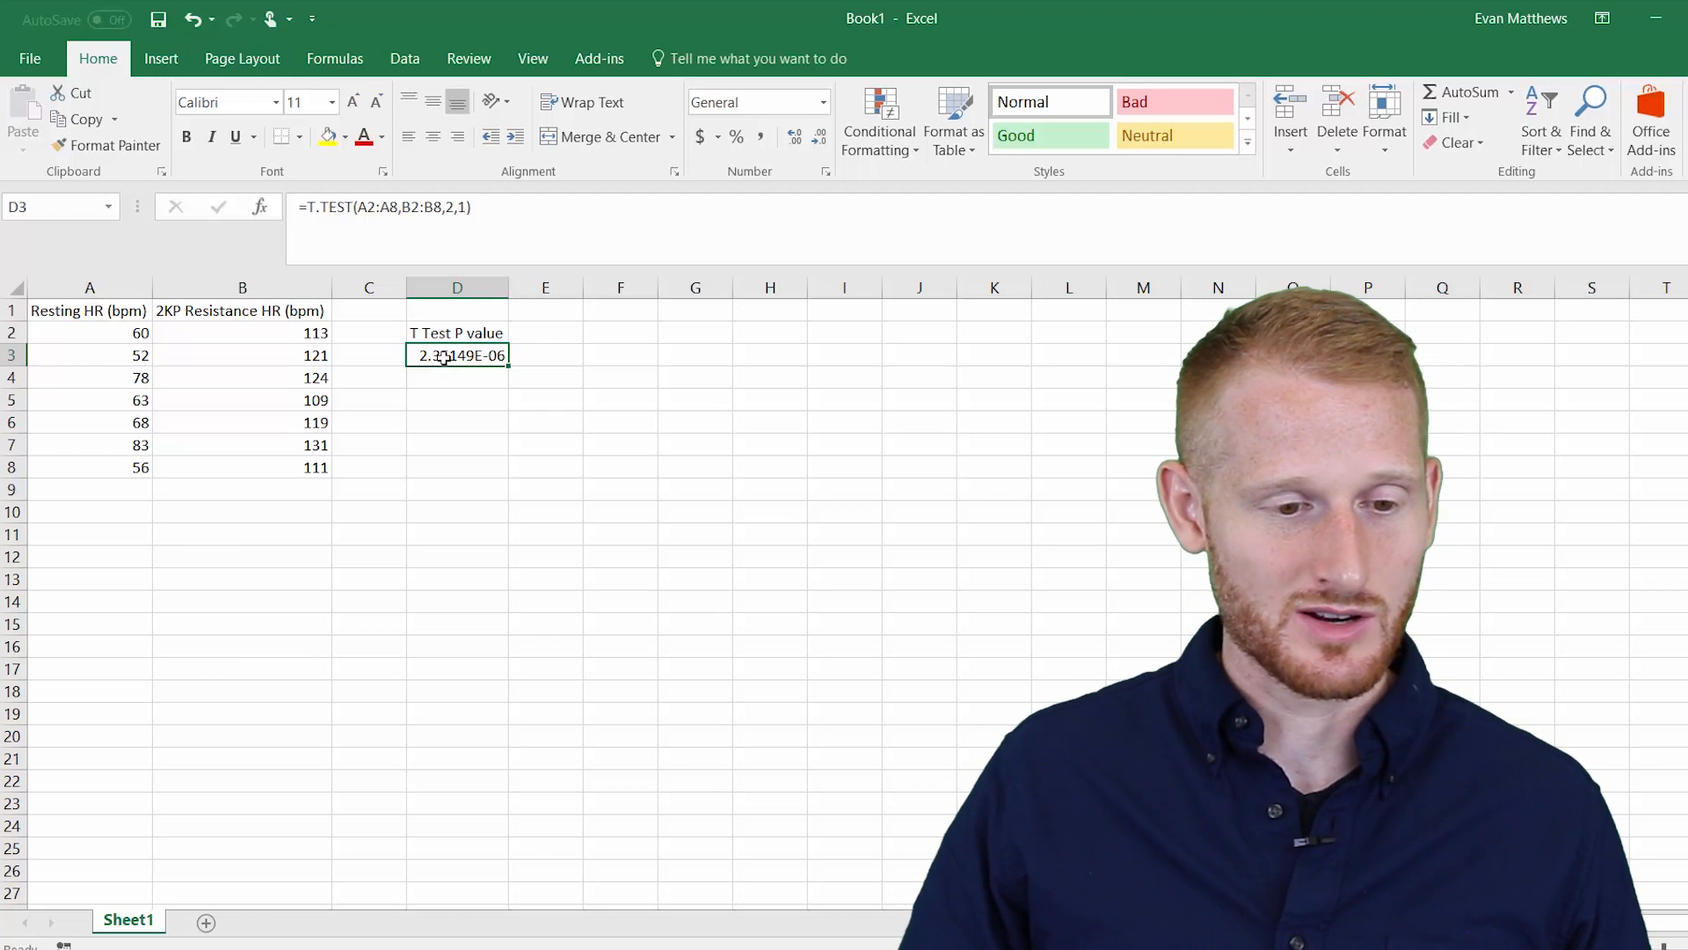
{"action": "right_click", "coordinate": [456, 355]}
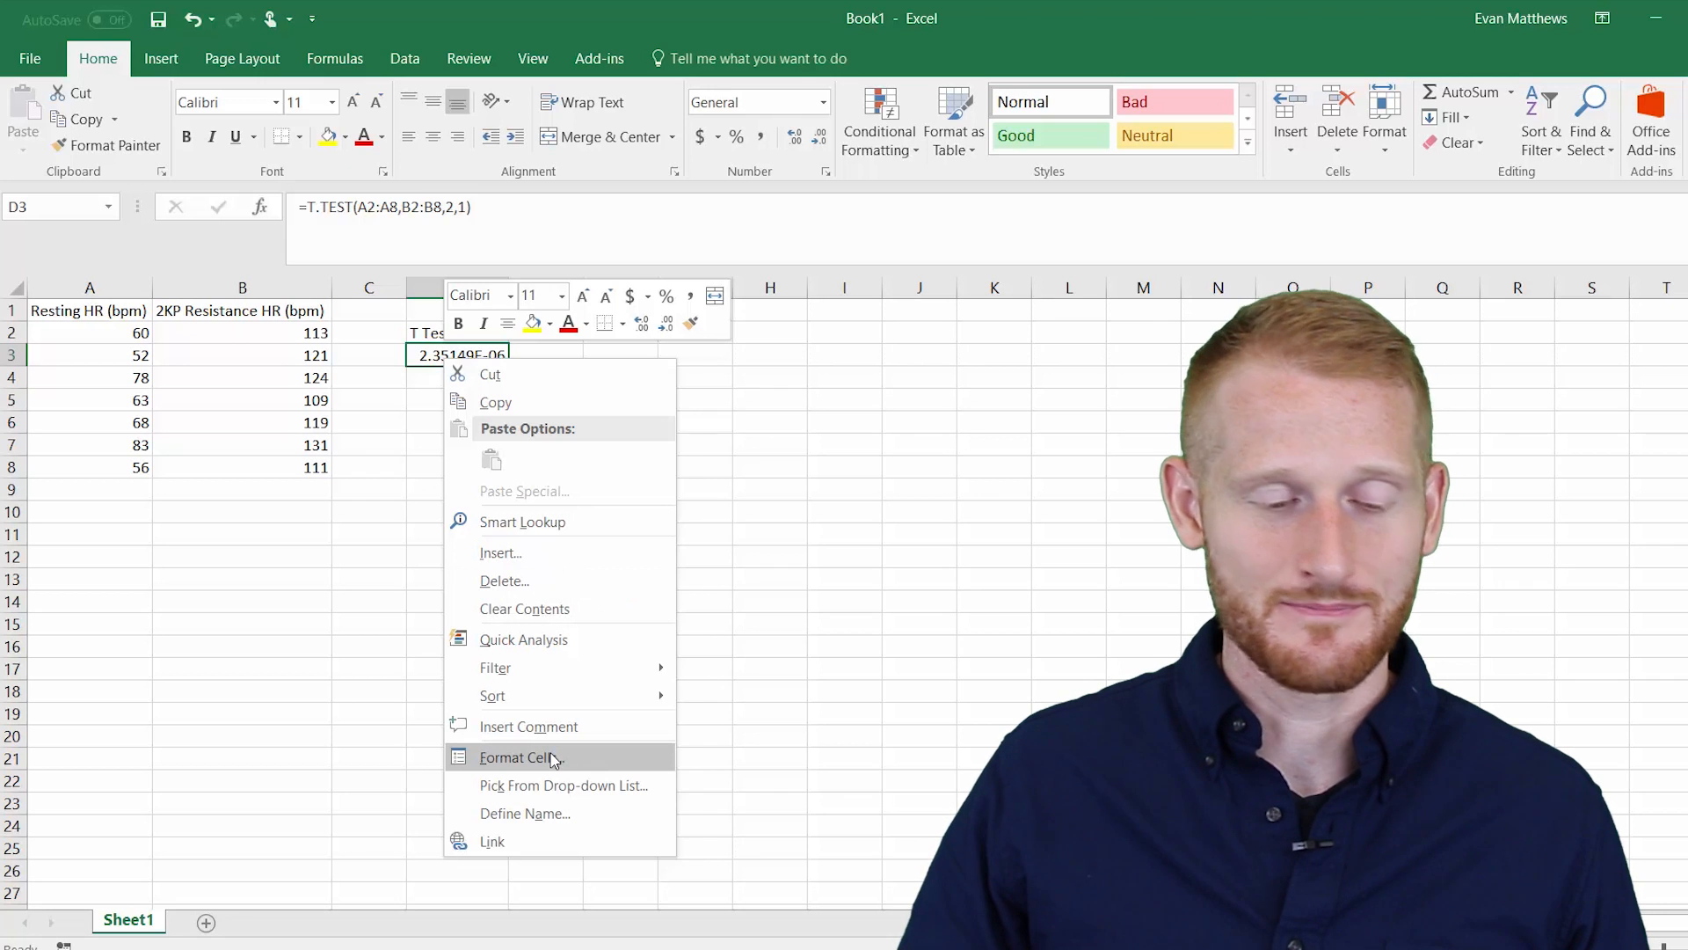
{"action": "left_click", "coordinate": [517, 756]}
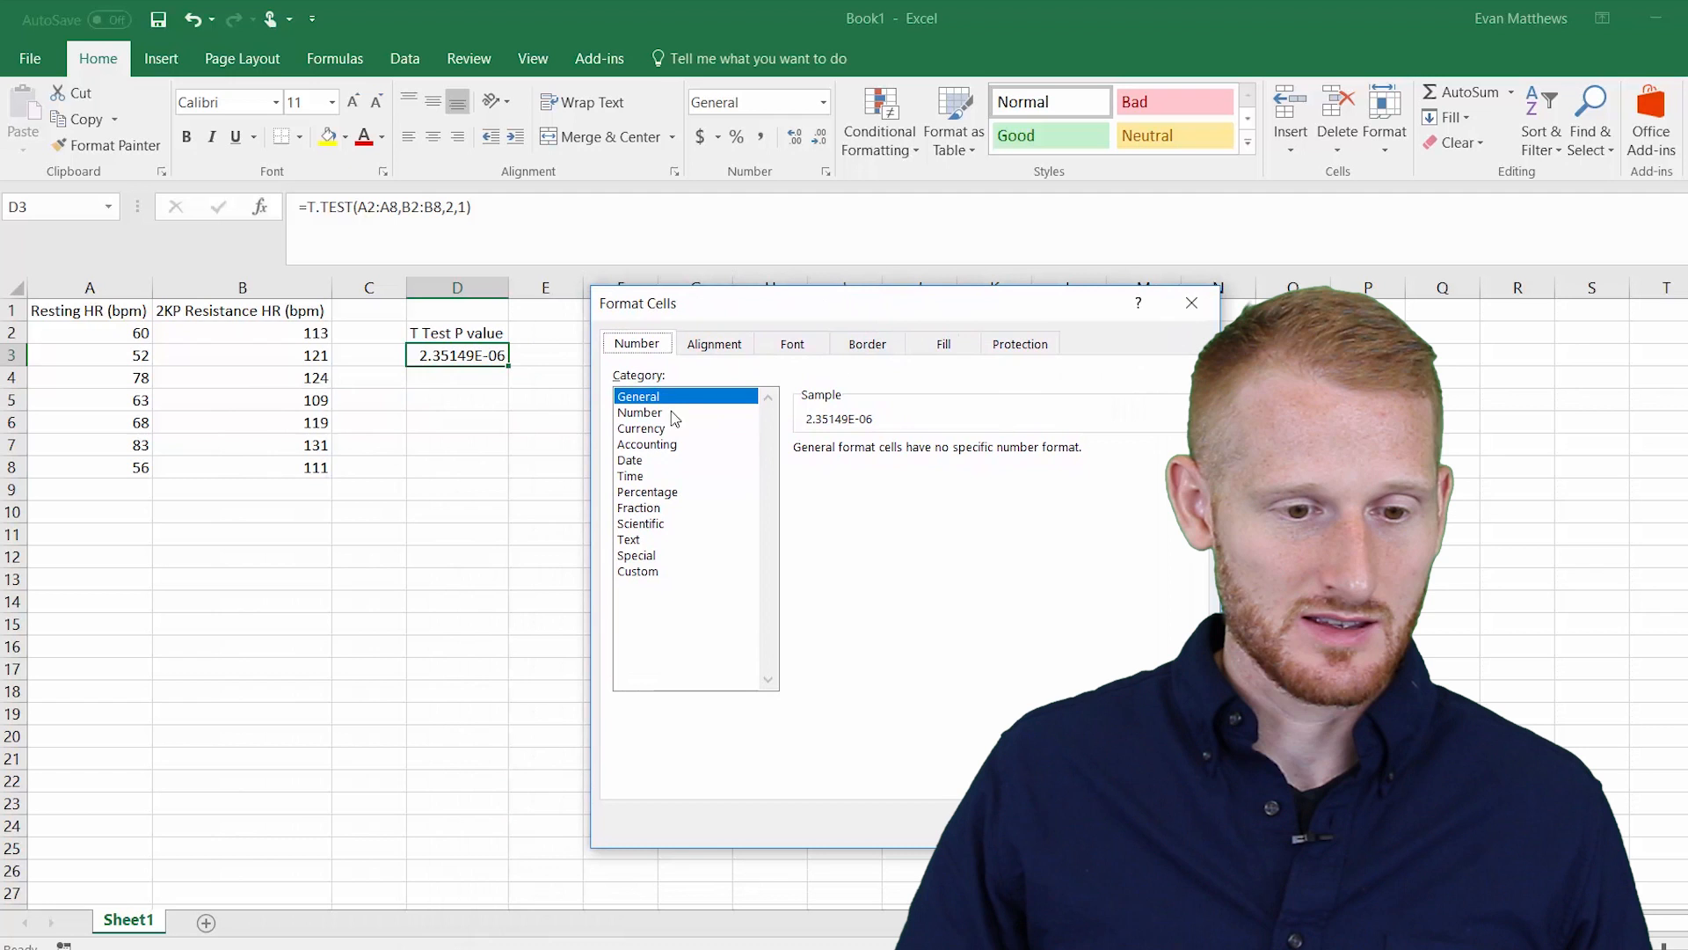
{"action": "mouse_move", "coordinate": [849, 427]}
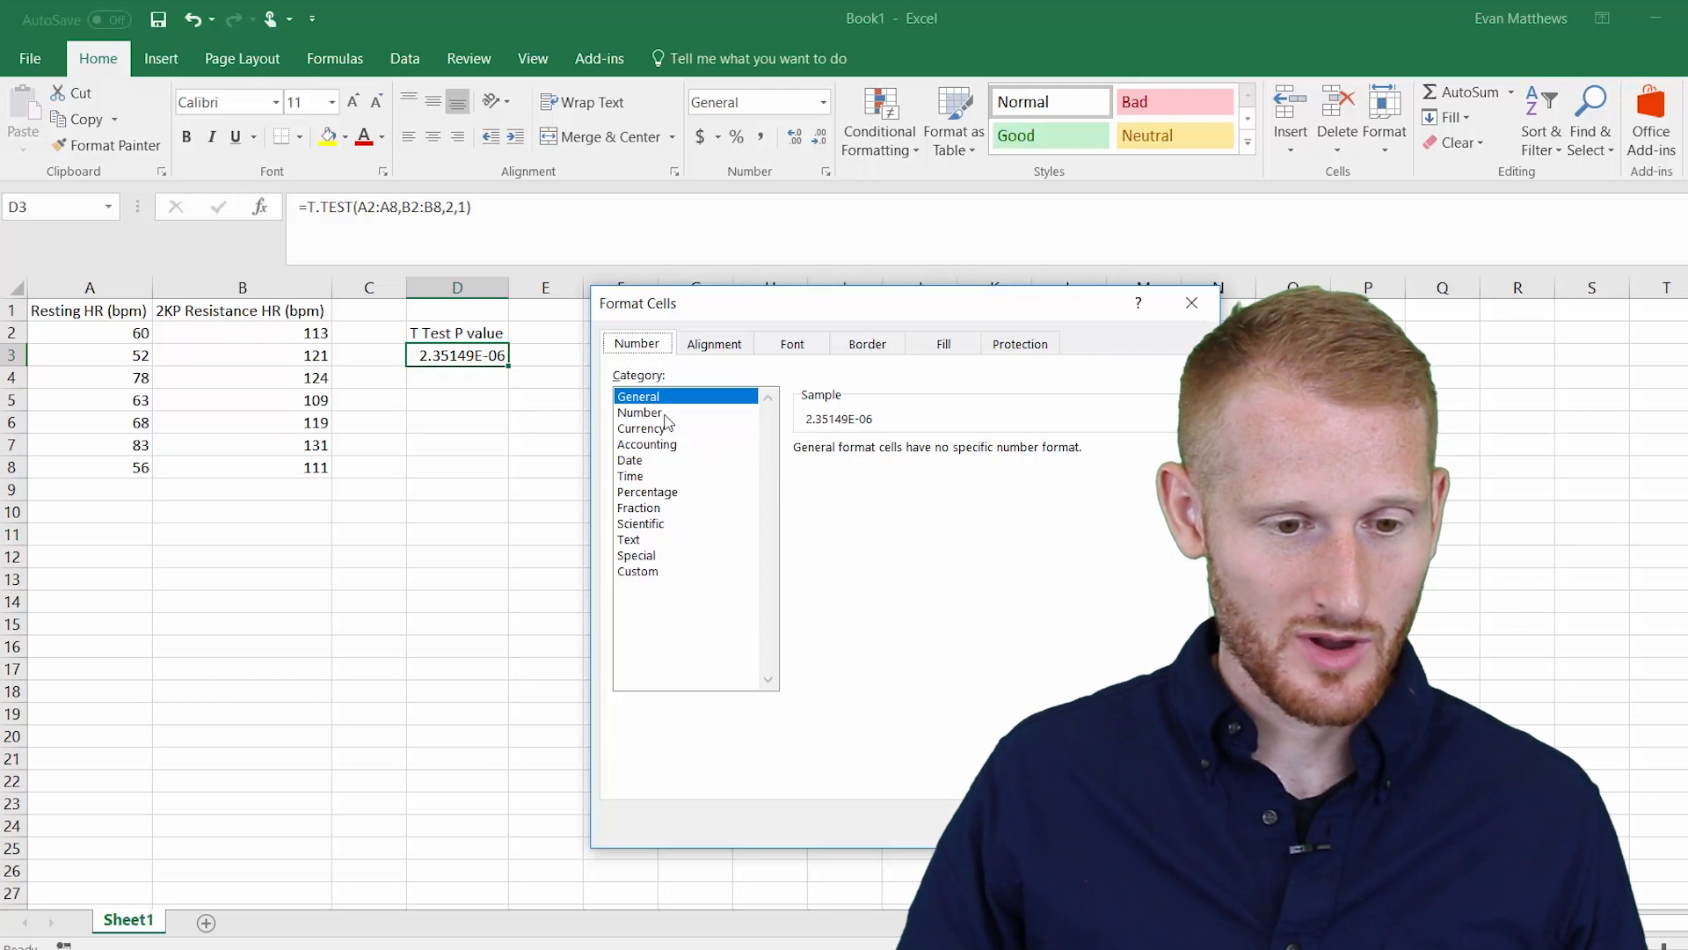
Choose the Number category with 10 decimal places, previewing 0.0000023515
{"action": "left_click", "coordinate": [640, 411]}
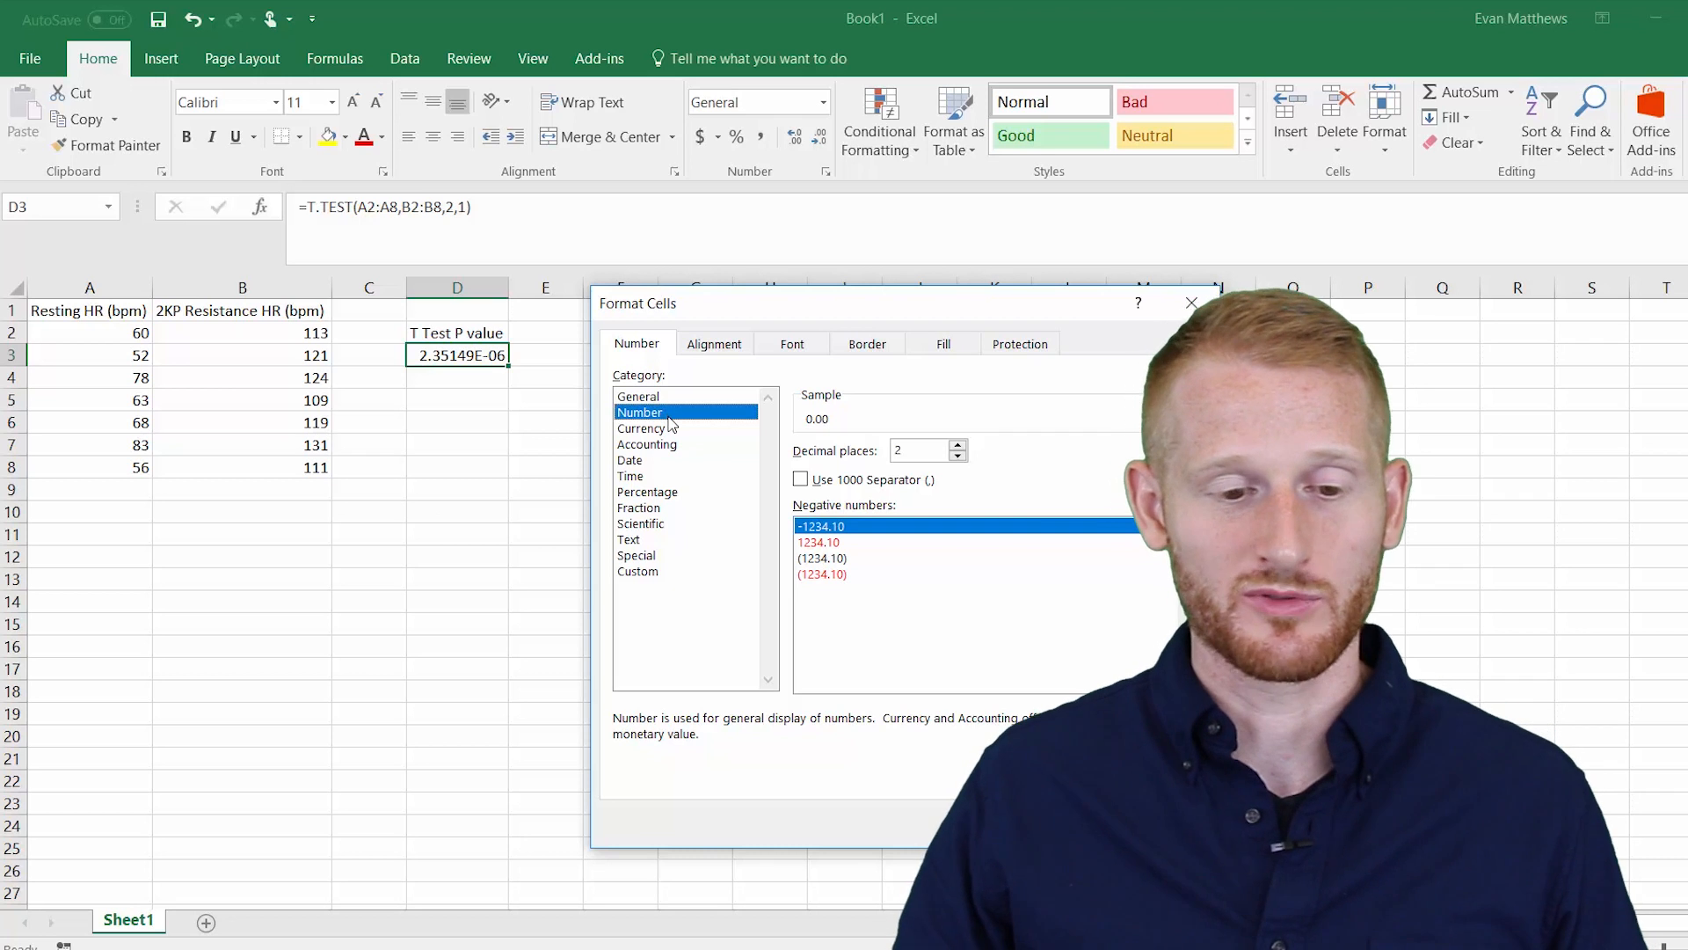
{"action": "mouse_move", "coordinate": [845, 450]}
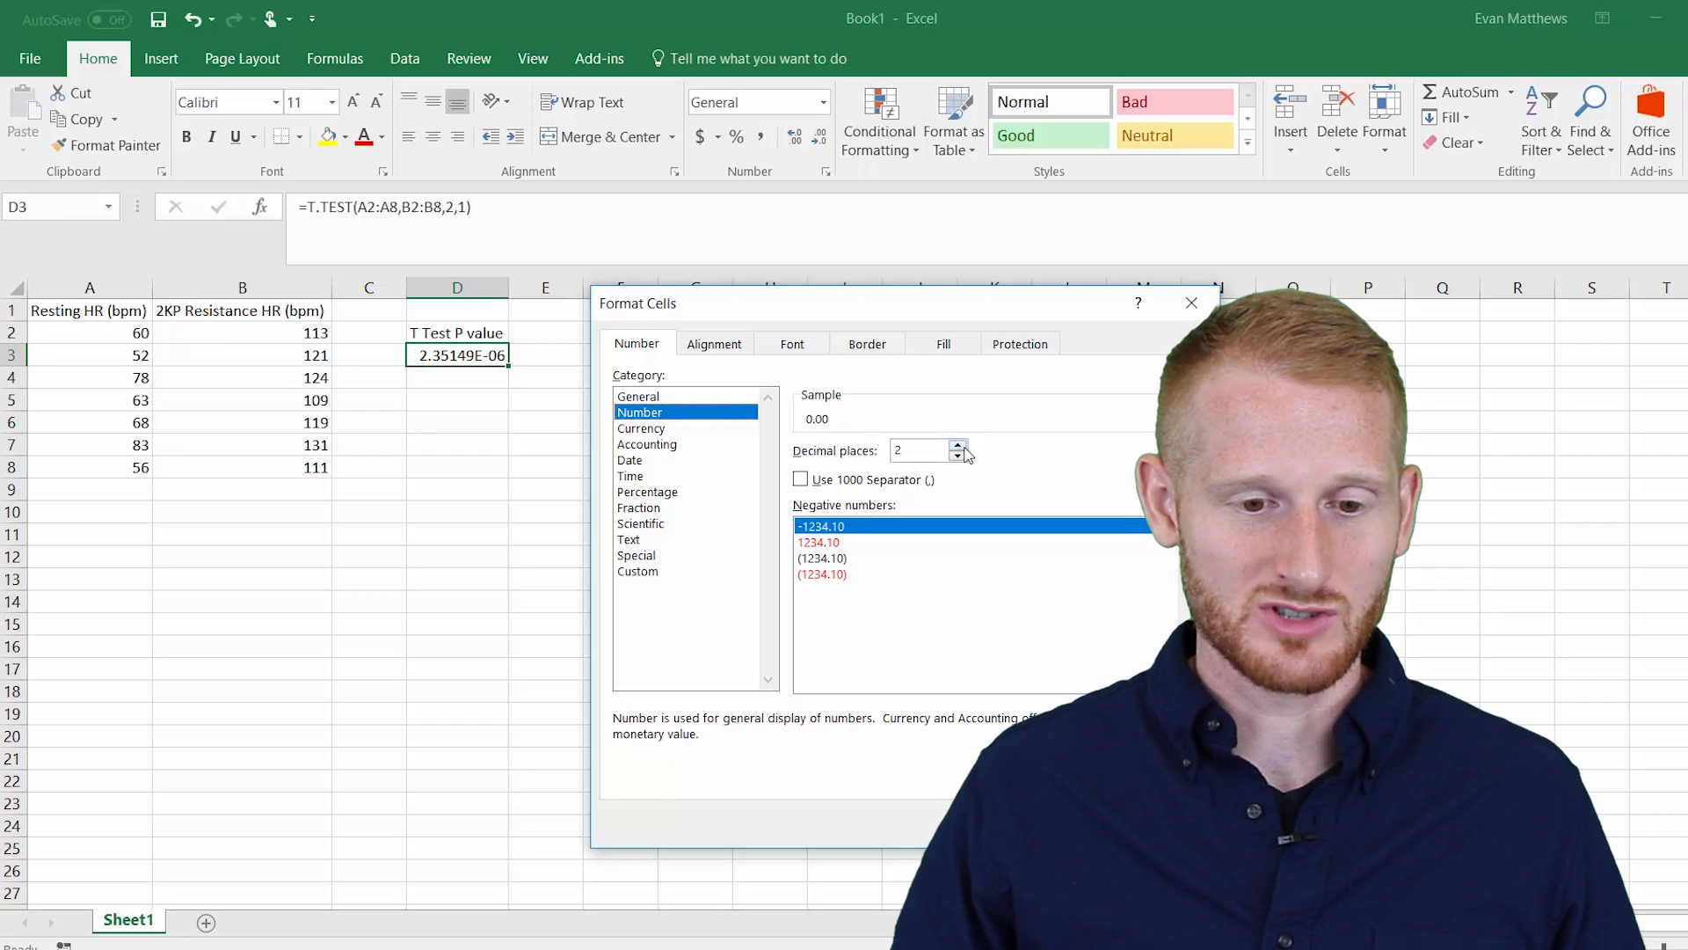
{"action": "left_click", "coordinate": [958, 445]}
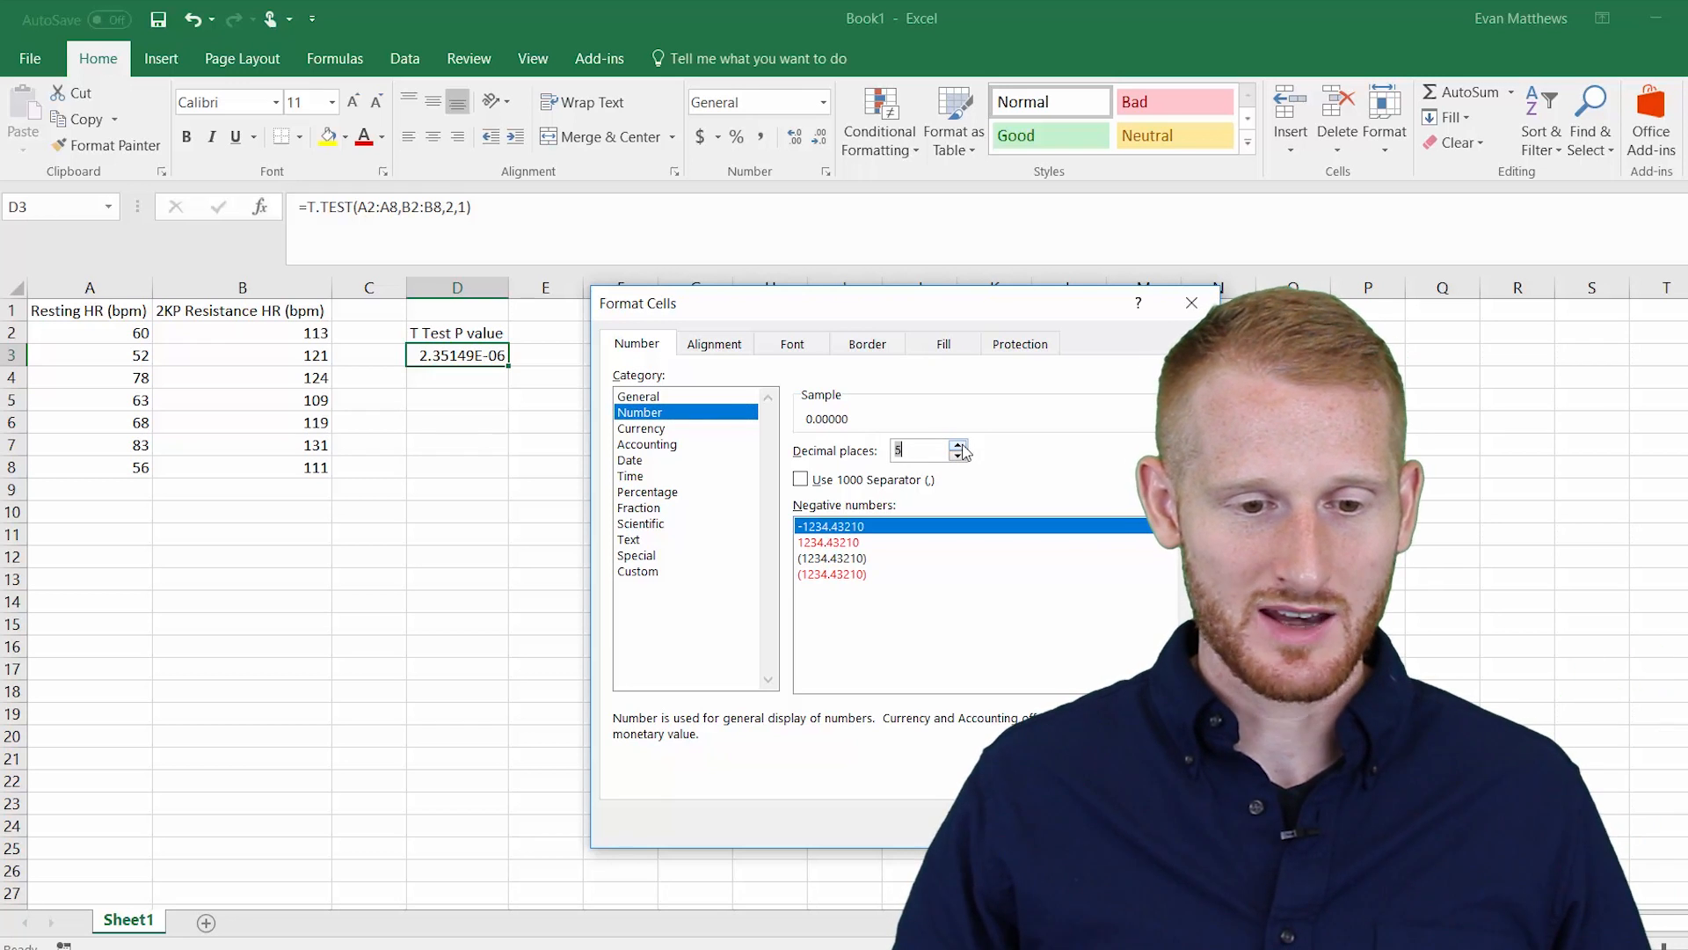
{"action": "left_click", "coordinate": [958, 444]}
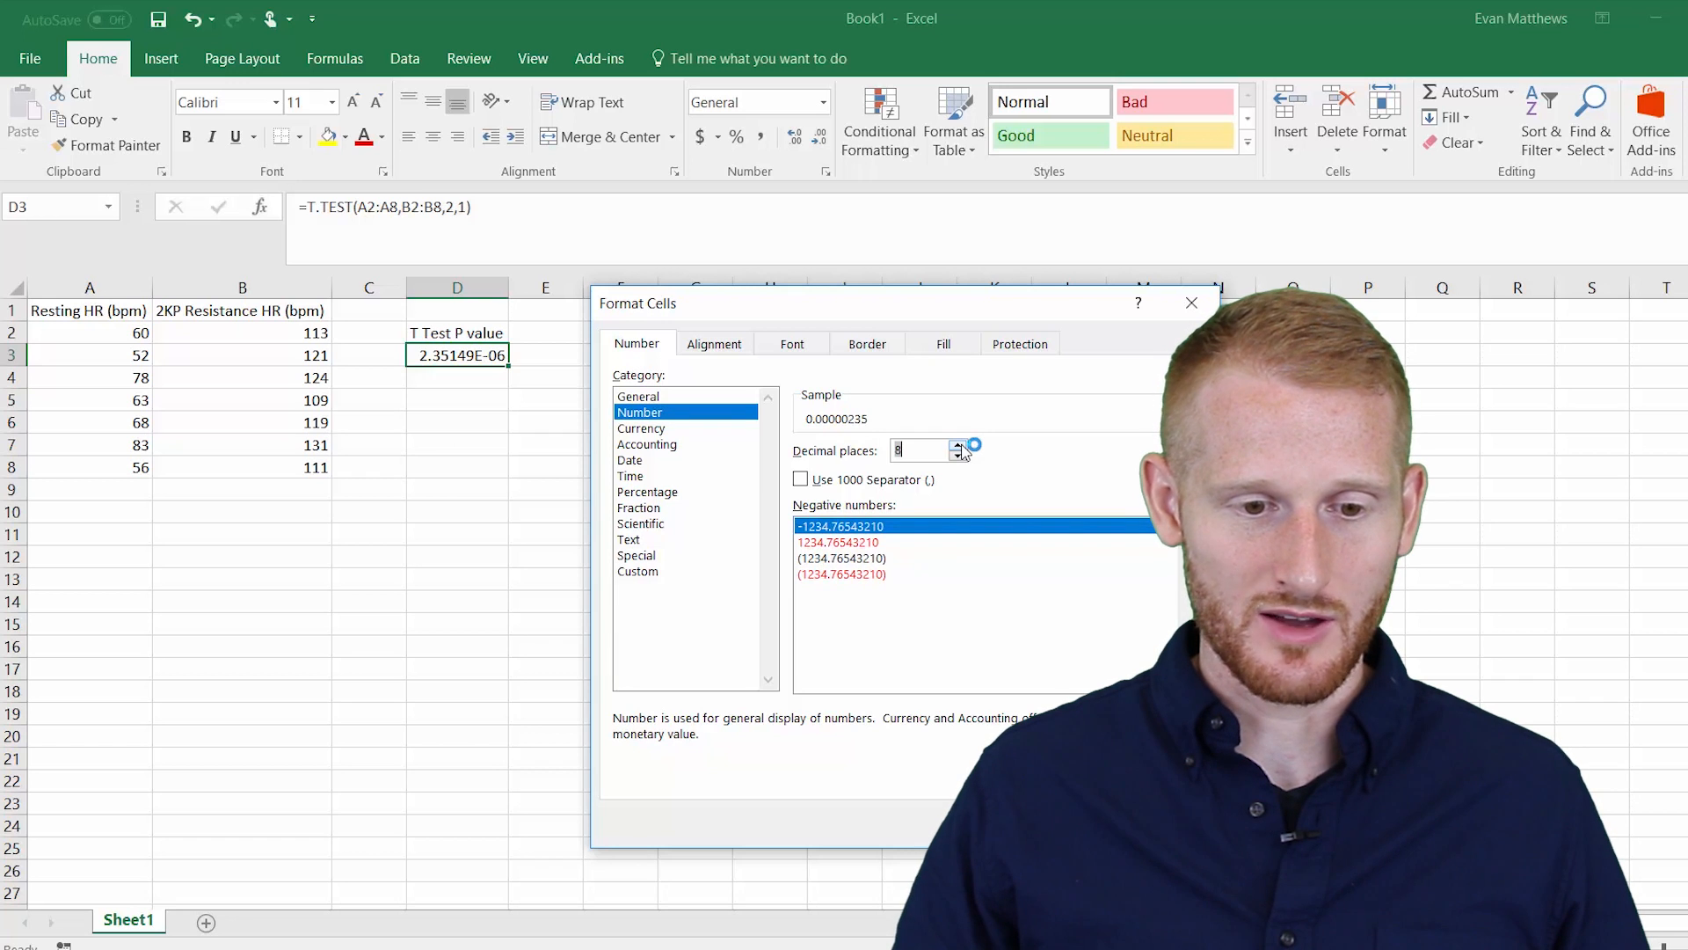
{"action": "left_click", "coordinate": [957, 443]}
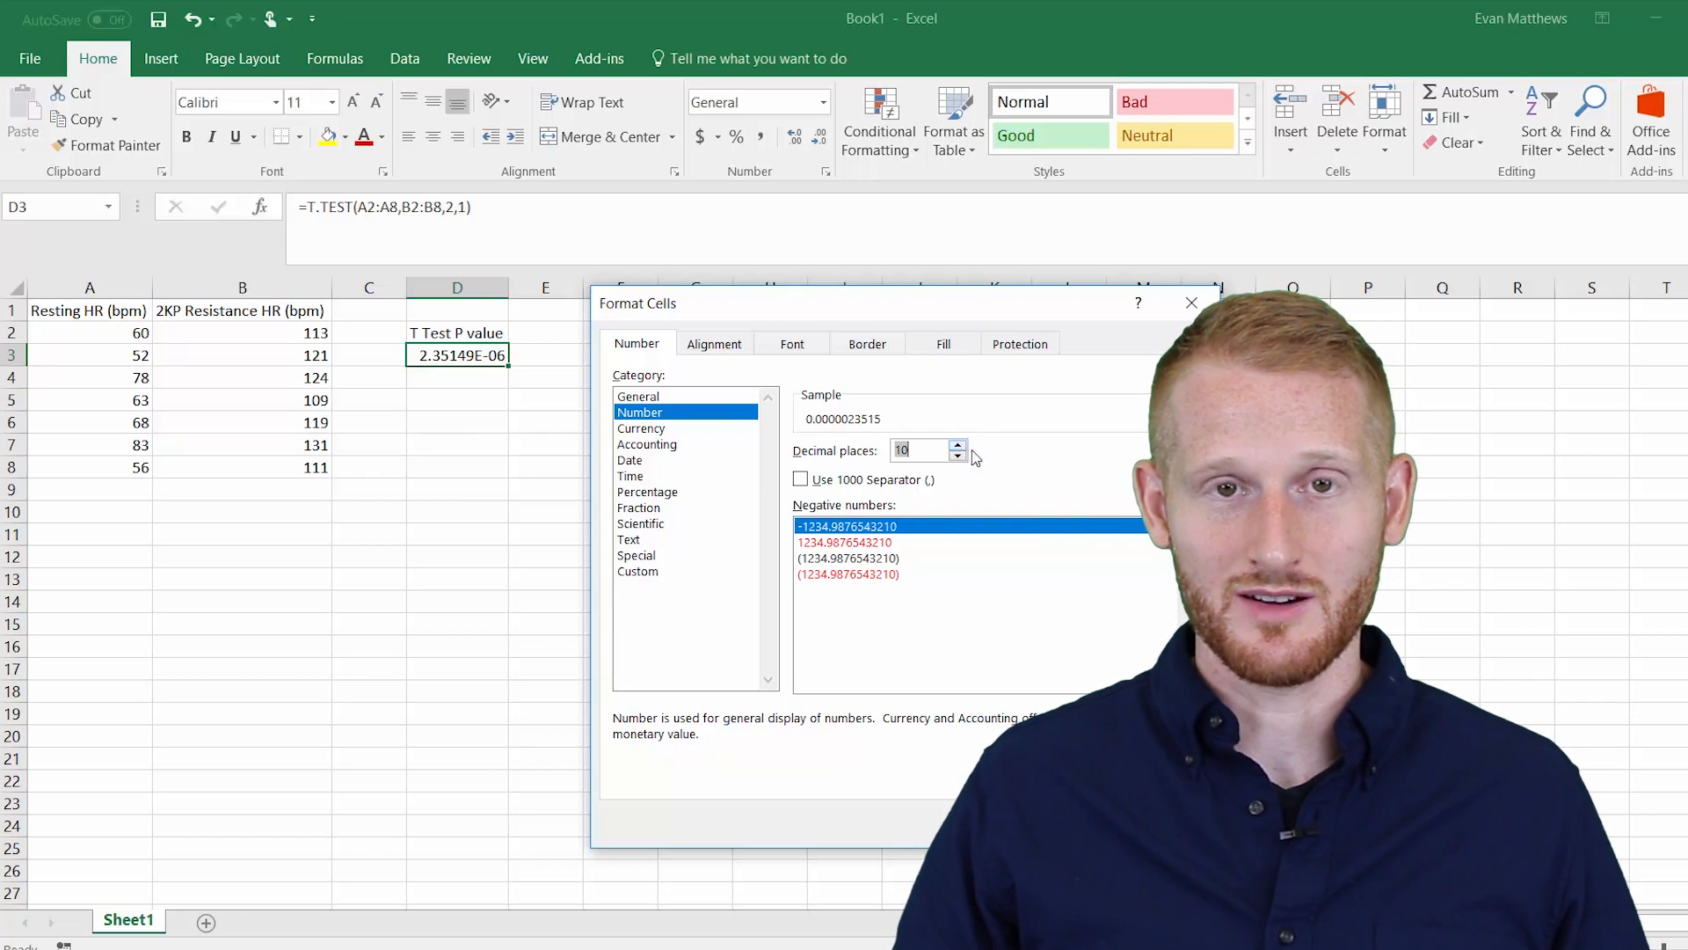